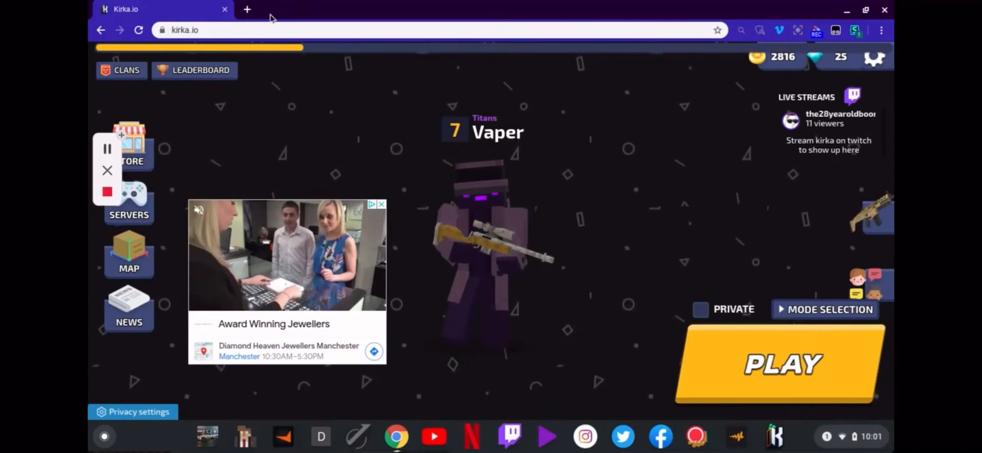
Step: Search Google for "chrome web store" in a new tab, leaving the Kirka.io tab open
click(247, 10)
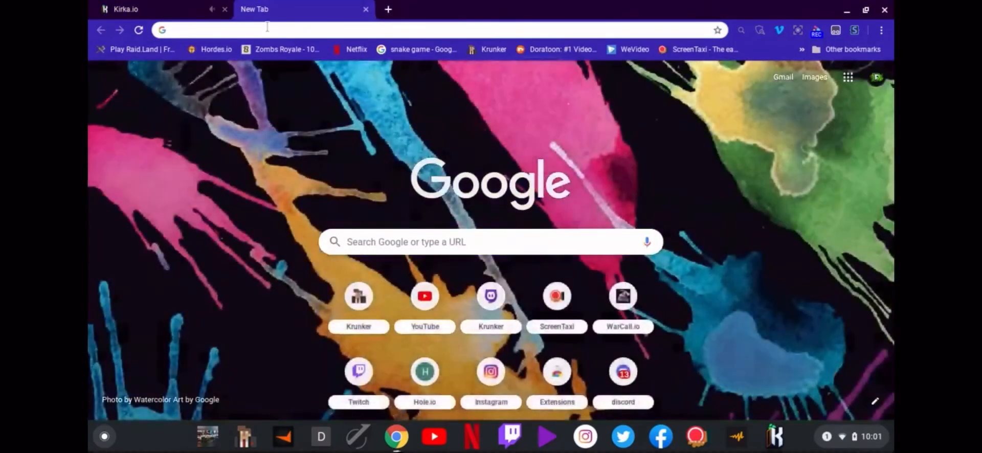
text(chrome web store)
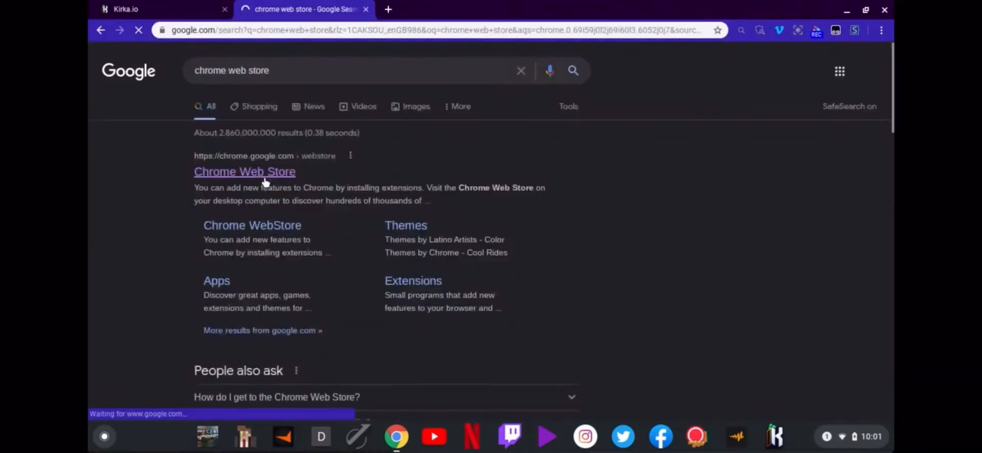
Step: From the Chrome Web Store result, search the store for "stylus" and open the Stylus extension listing
click(244, 172)
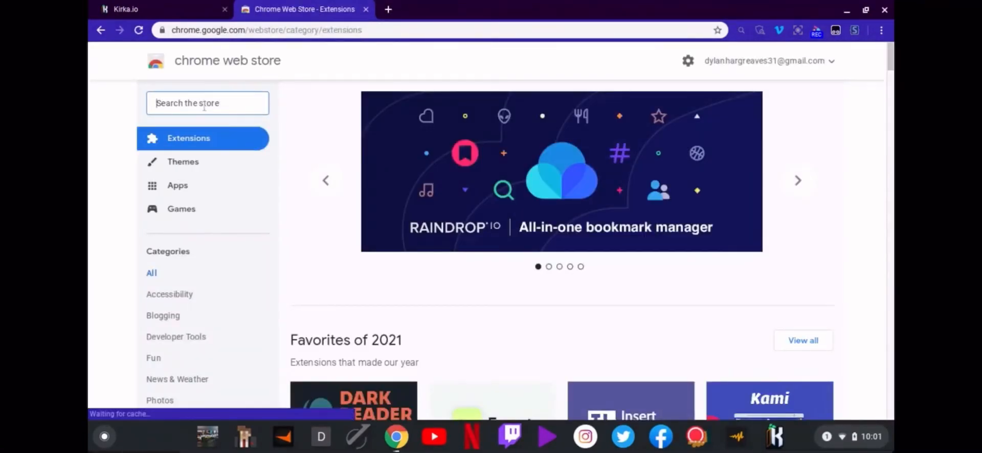
text(sty)
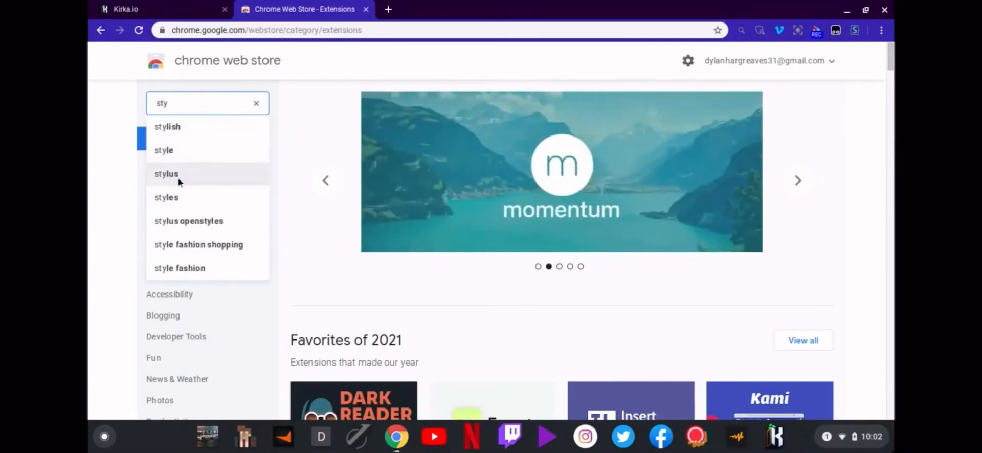
click(165, 174)
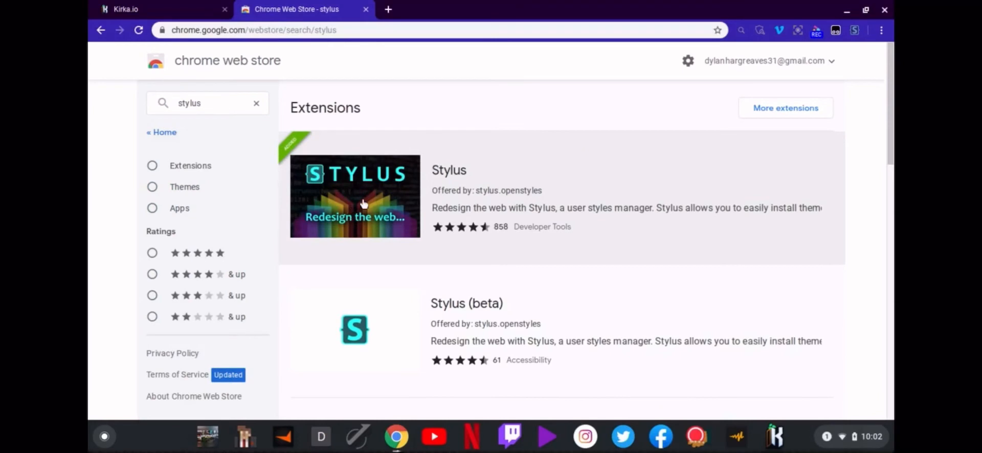
click(355, 196)
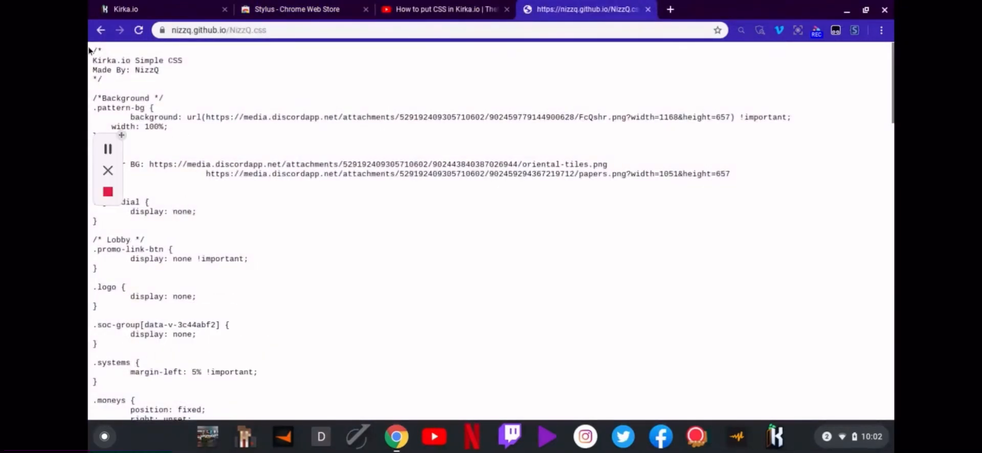
Step: Select the NizzQ.css stylesheet text from its first line downward for copying
drag(93, 50, 210, 216)
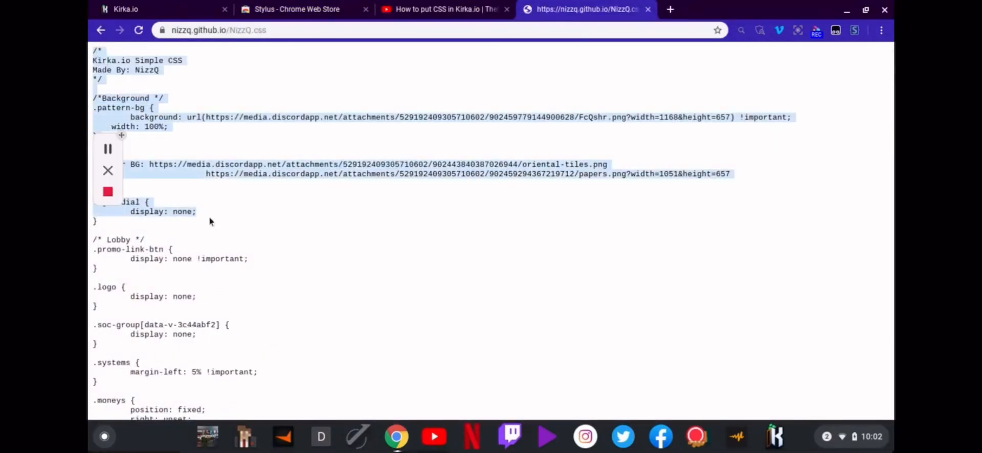
scroll(down, 3)
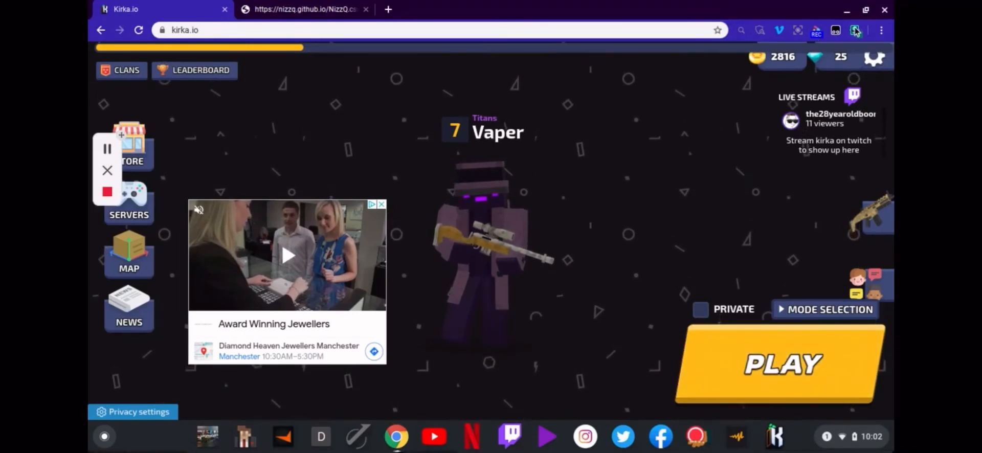
Step: Create a Stylus style for kirka.io with the Simple CSS, then close the editor back to the lobby
click(854, 30)
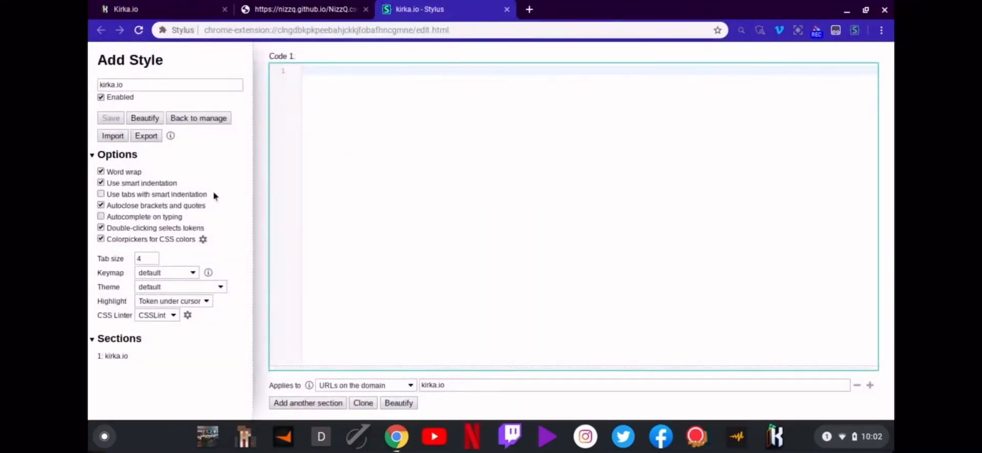
mouse_move(343, 160)
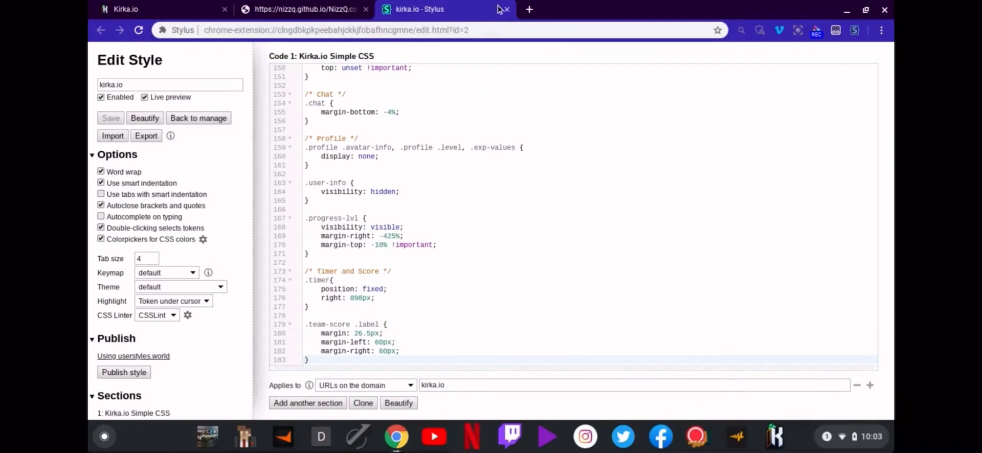
click(504, 9)
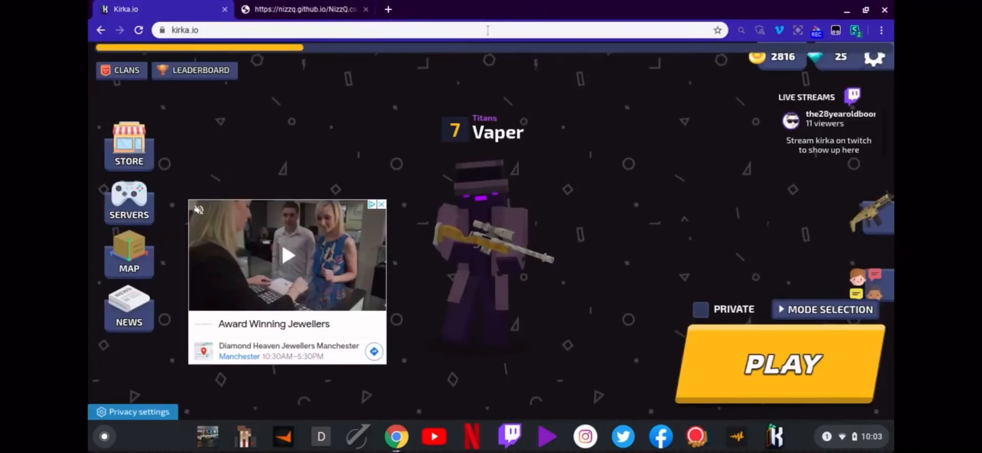